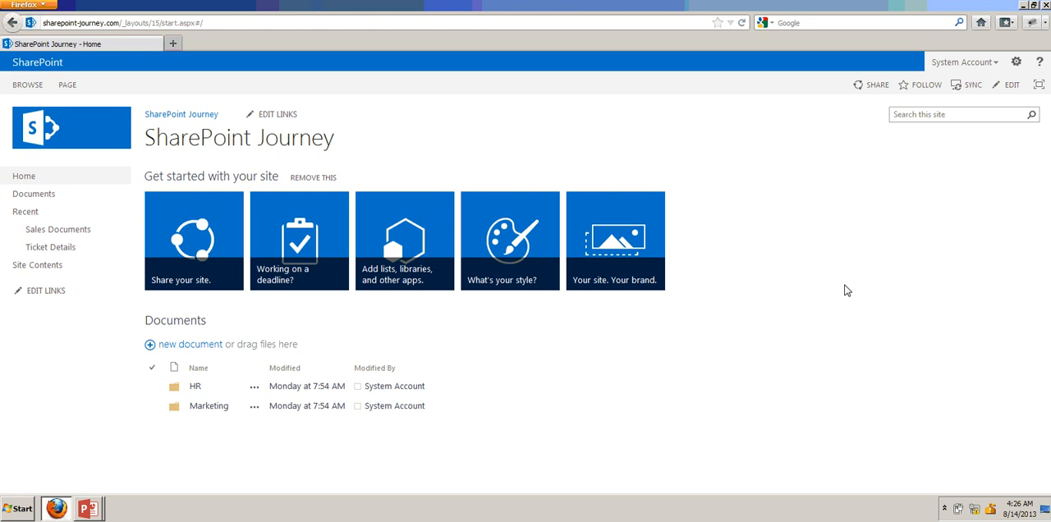
pyautogui.moveTo(245, 330)
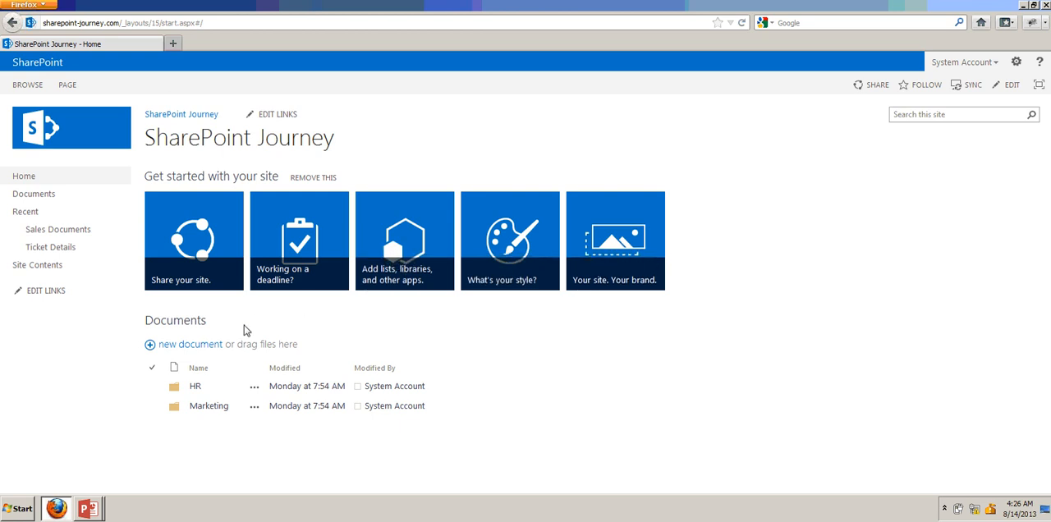
pyautogui.moveTo(36, 264)
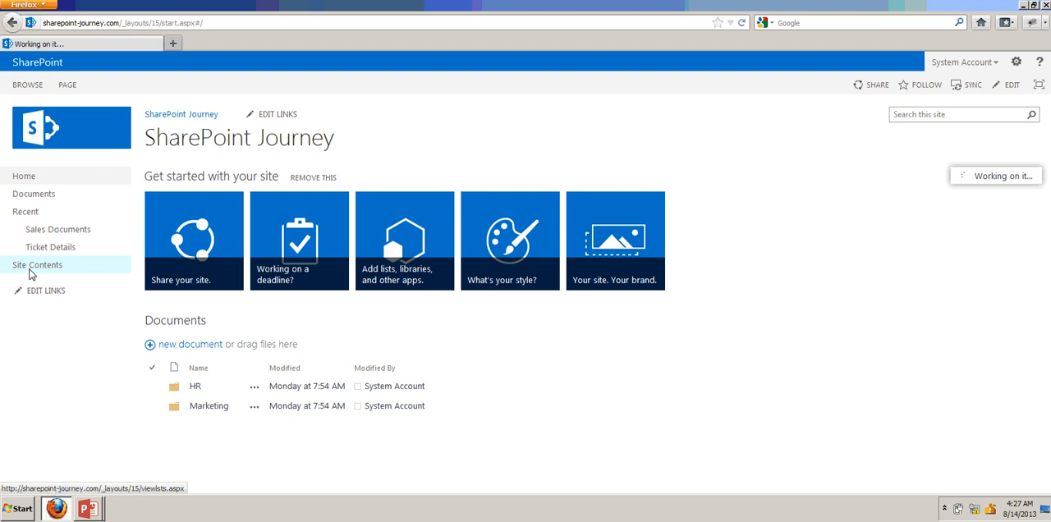
# Show the Site Contents page of the SharePoint Journey site from Quick Launch.
pyautogui.click(36, 265)
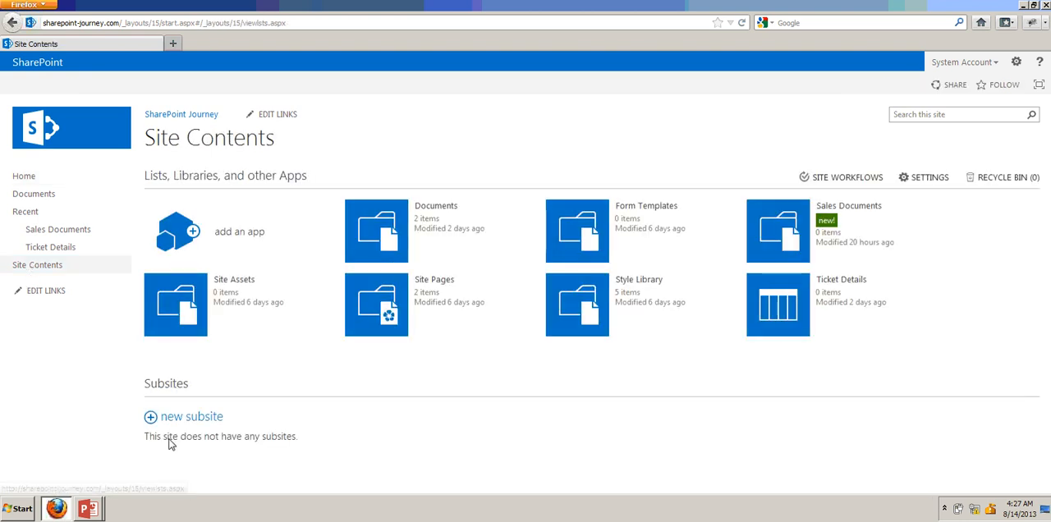
pyautogui.moveTo(174, 421)
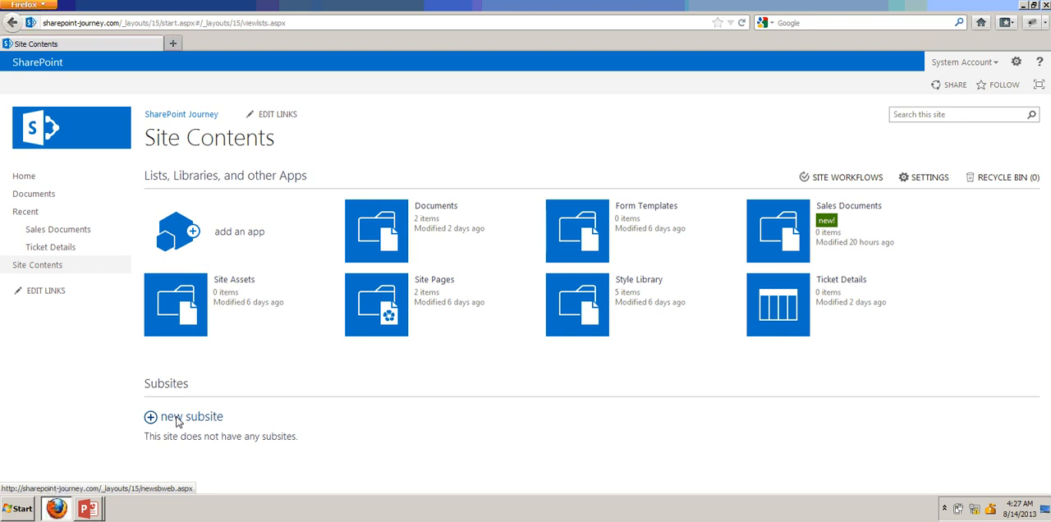
# Start a new subsite titled 'Blog' with a description that this sub site will be used for blogging.
pyautogui.click(191, 417)
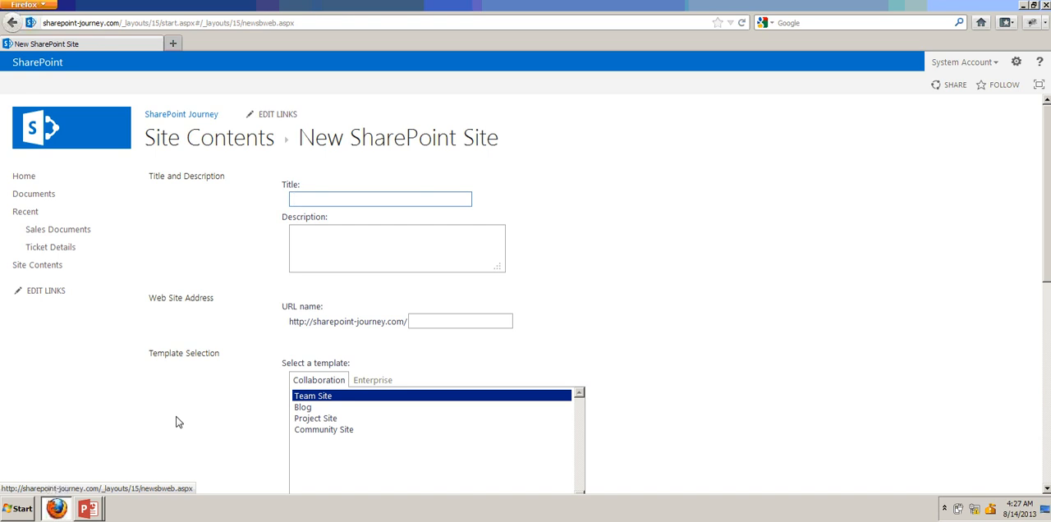
pyautogui.click(379, 199)
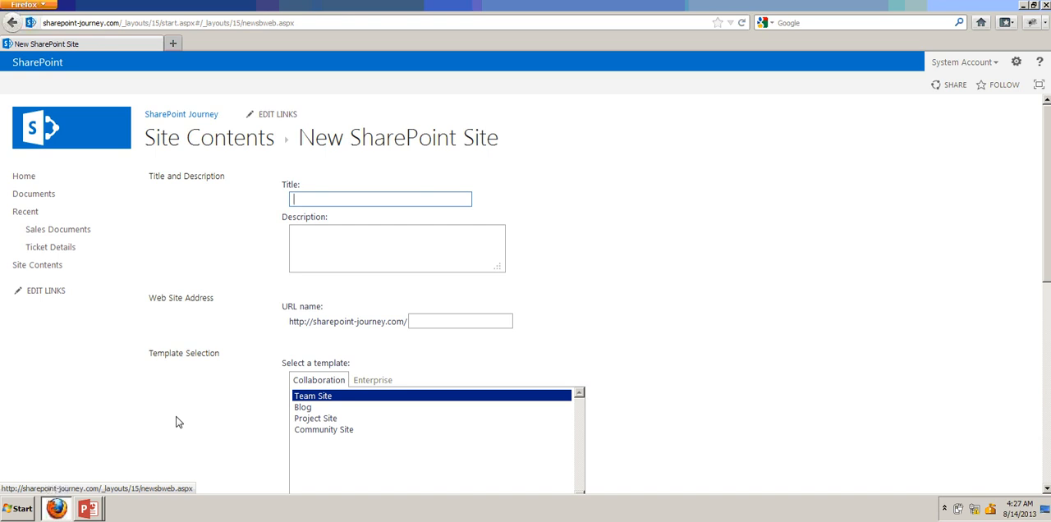
pyautogui.write('B')
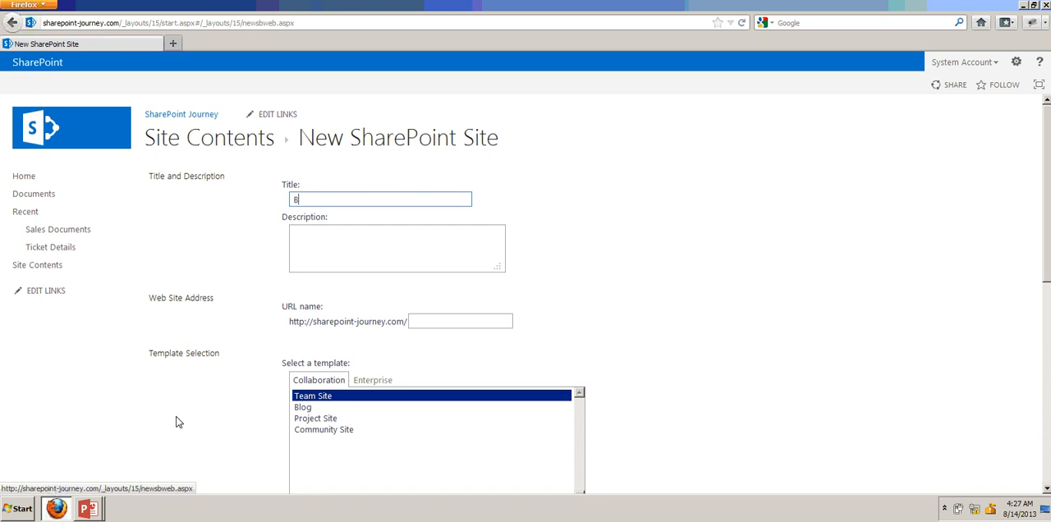
pyautogui.write('log')
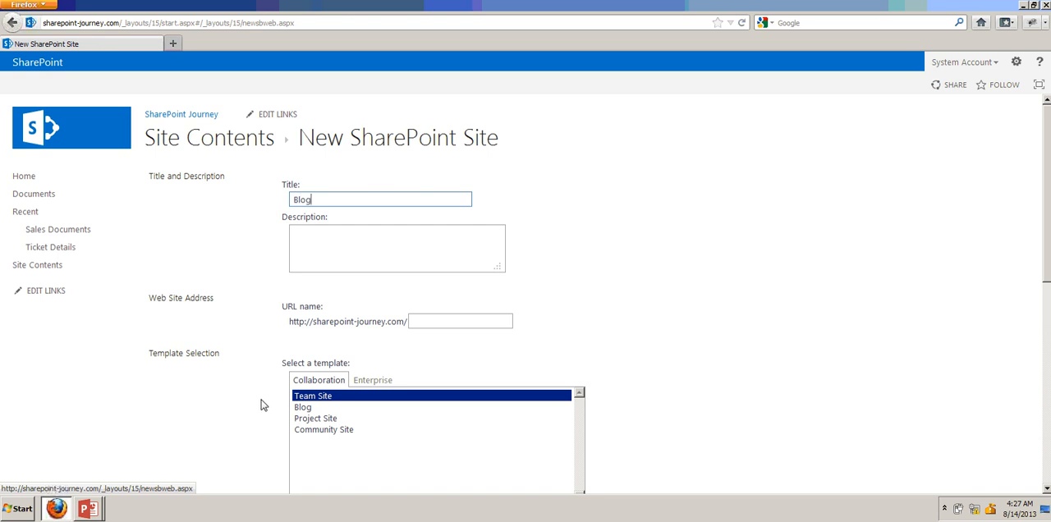
pyautogui.write('TH')
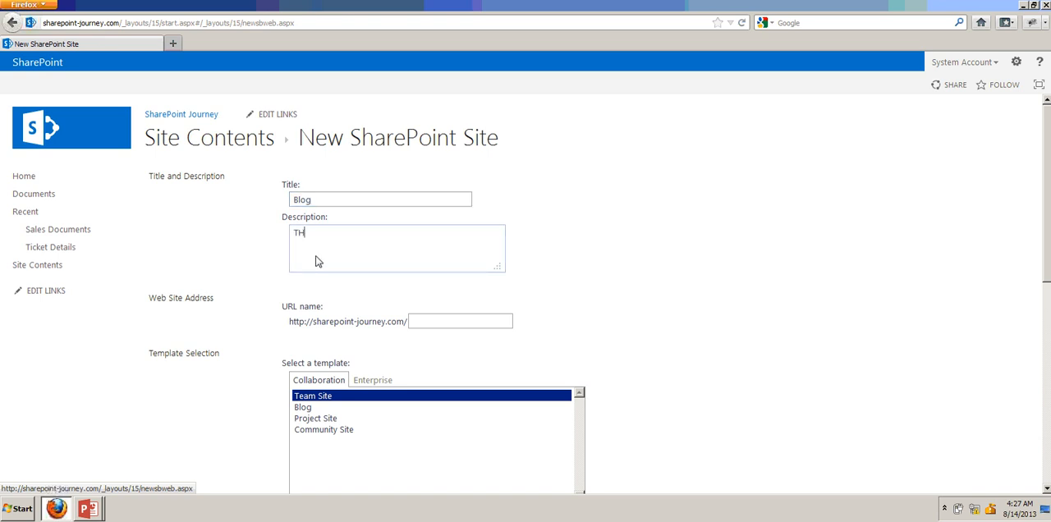
pyautogui.write('His sub si')
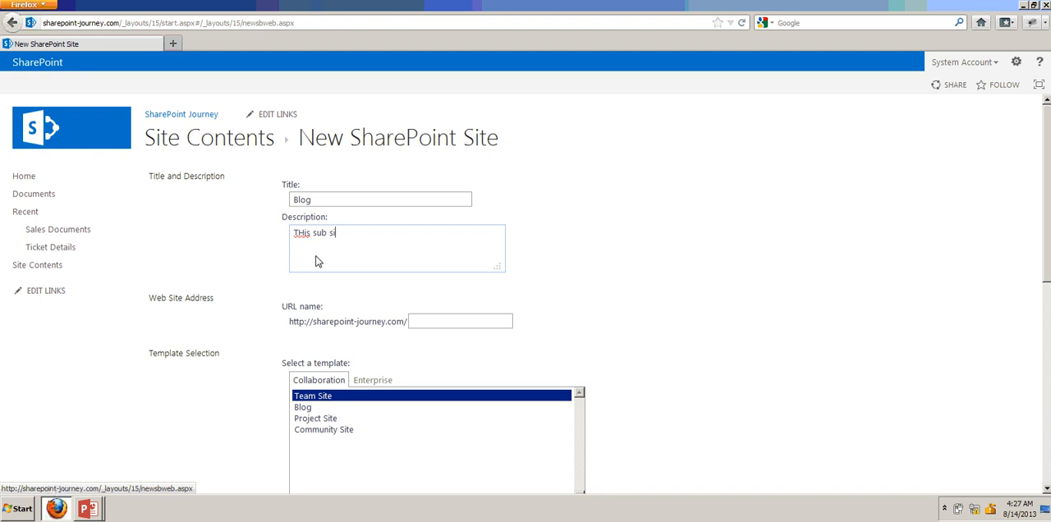
pyautogui.write('ite will be')
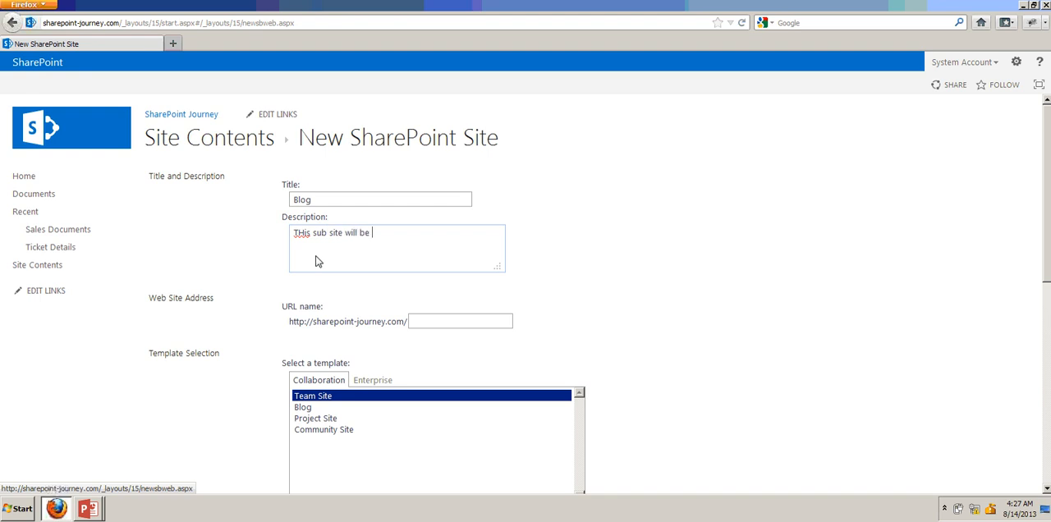
pyautogui.write('used')
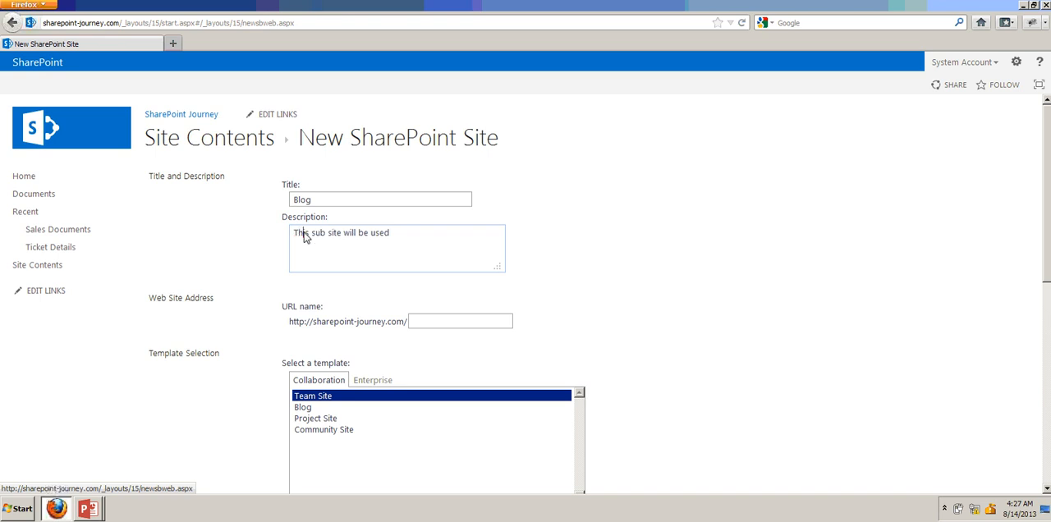
pyautogui.write('fro blogging.')
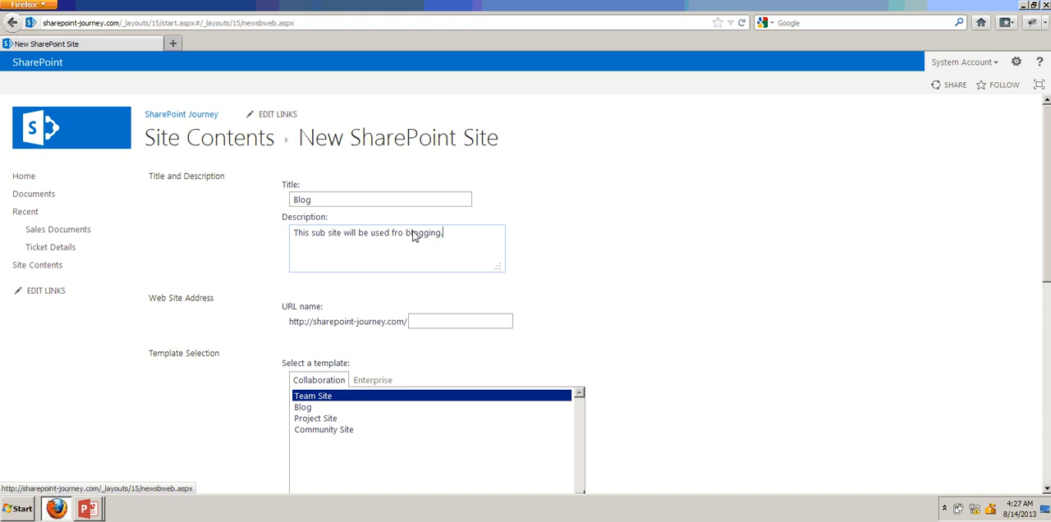
# Enter 'blog' as the subsite's URL name.
pyautogui.click(460, 321)
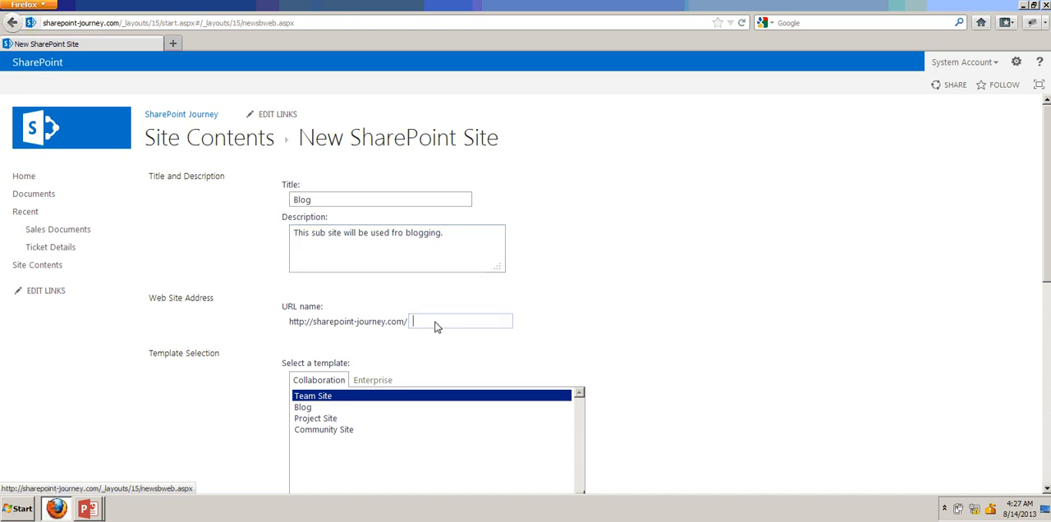
pyautogui.write('blog')
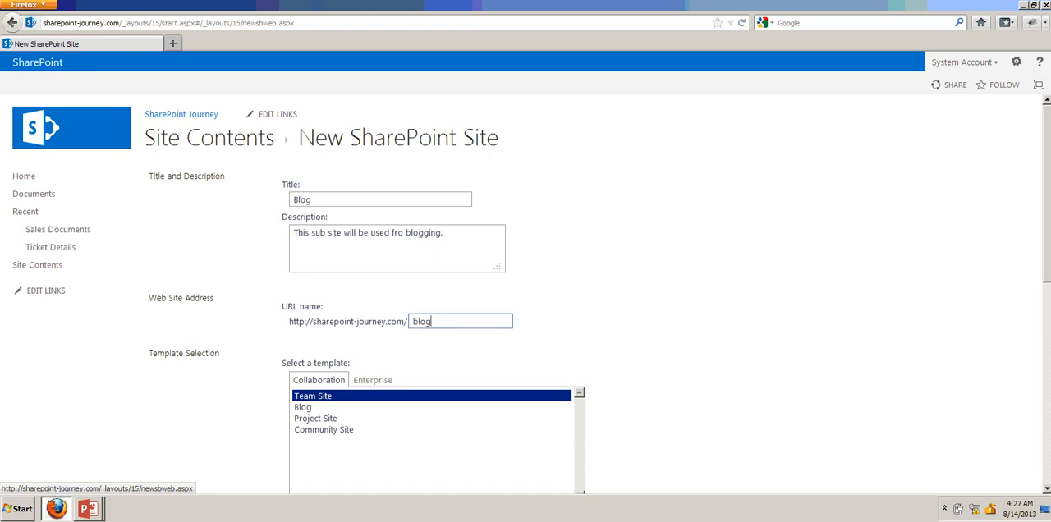
# Choose the Blog template for the new subsite, keeping parent permissions.
pyautogui.scroll(-3)
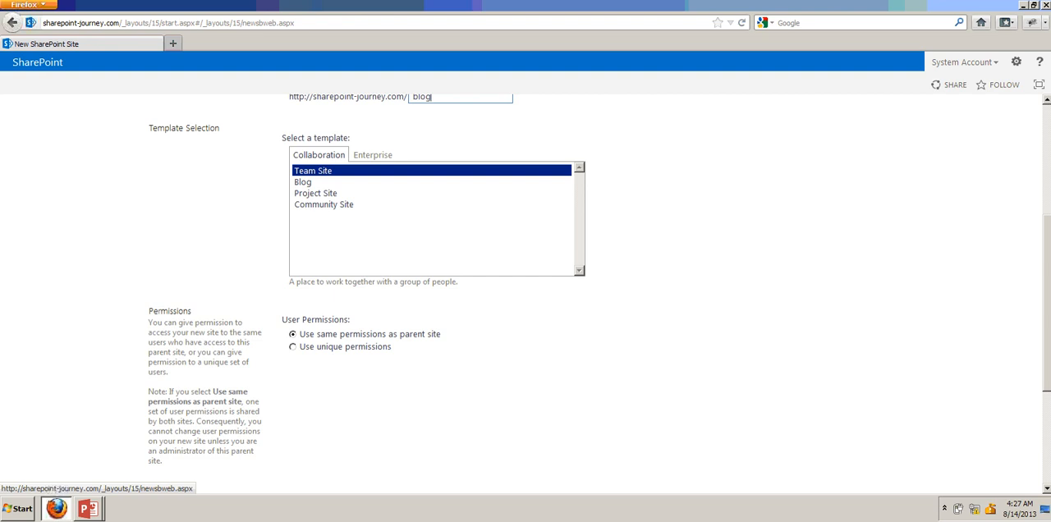
pyautogui.click(302, 180)
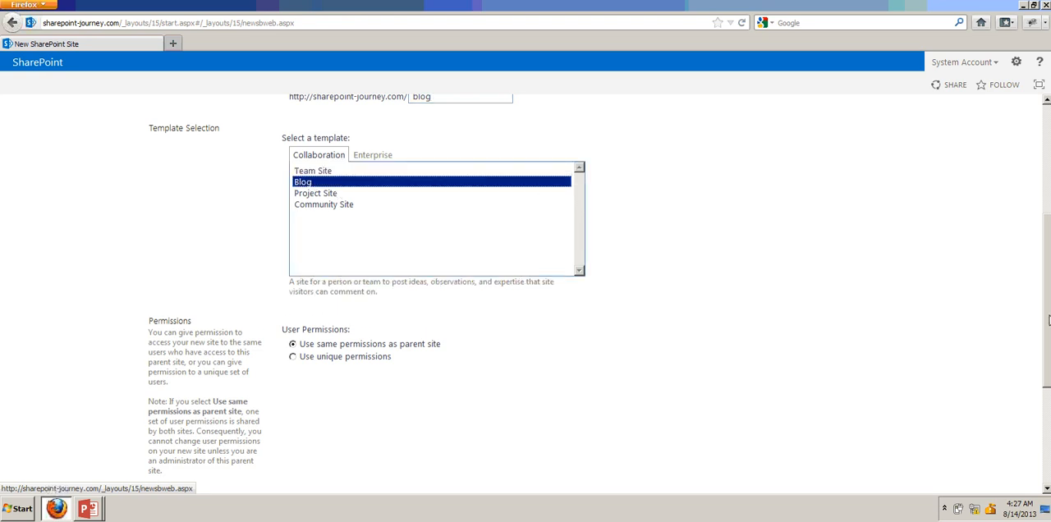
pyautogui.scroll(-3)
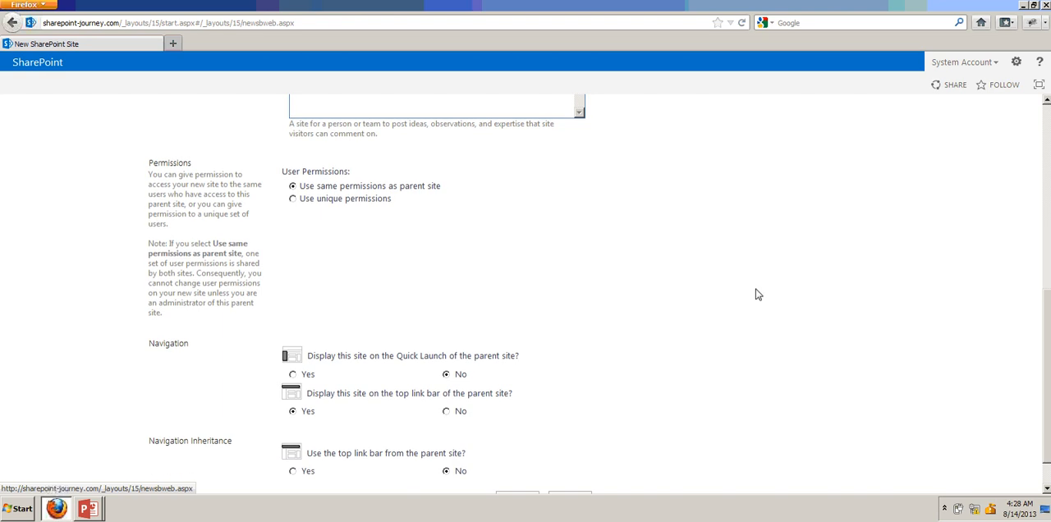
pyautogui.moveTo(385, 191)
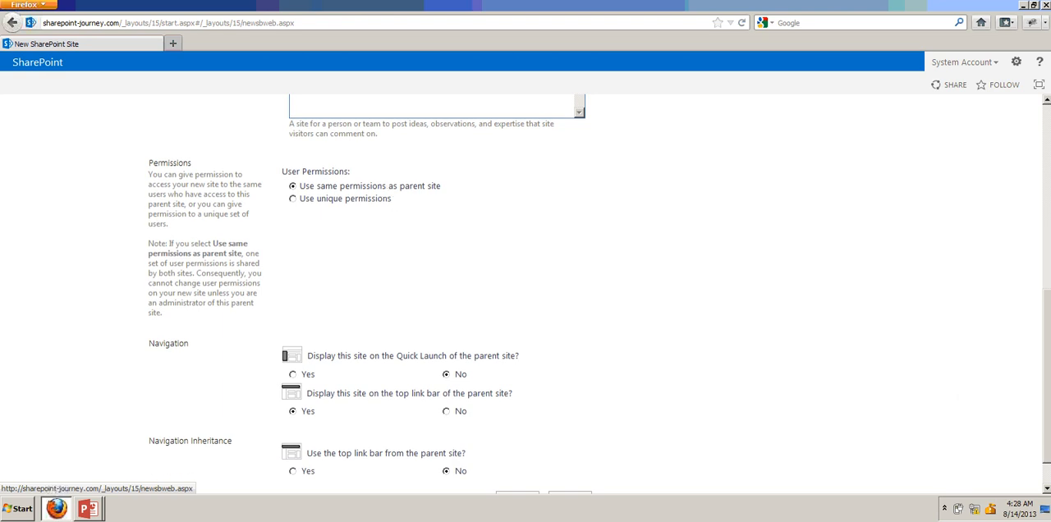
pyautogui.scroll(-3)
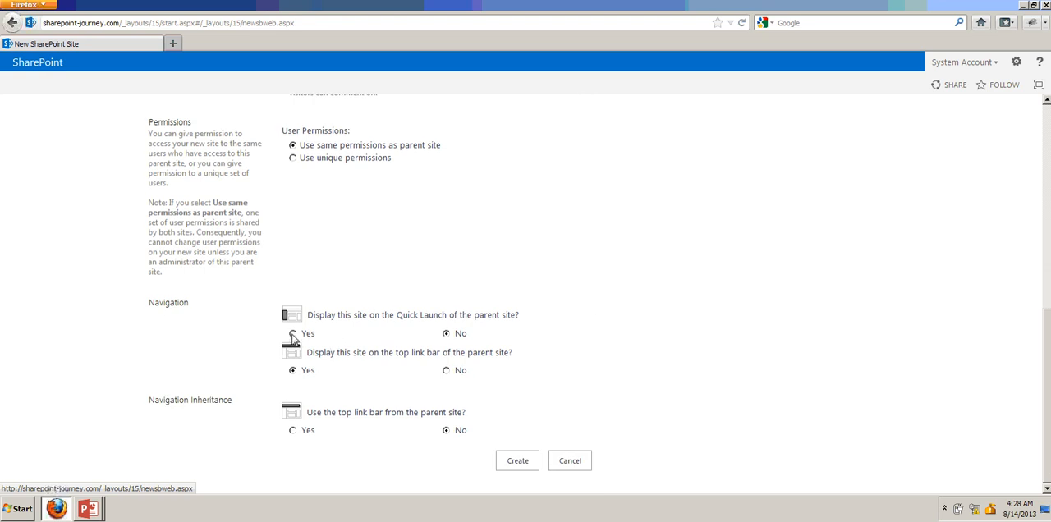
# Show the subsite on the parent's Quick Launch and inherit the parent's top link bar.
pyautogui.click(292, 333)
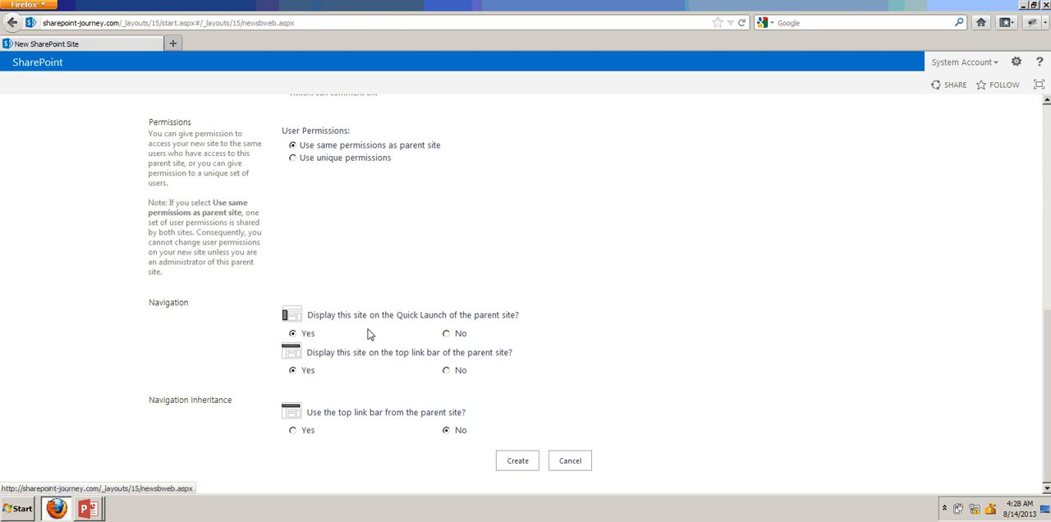
pyautogui.moveTo(365, 376)
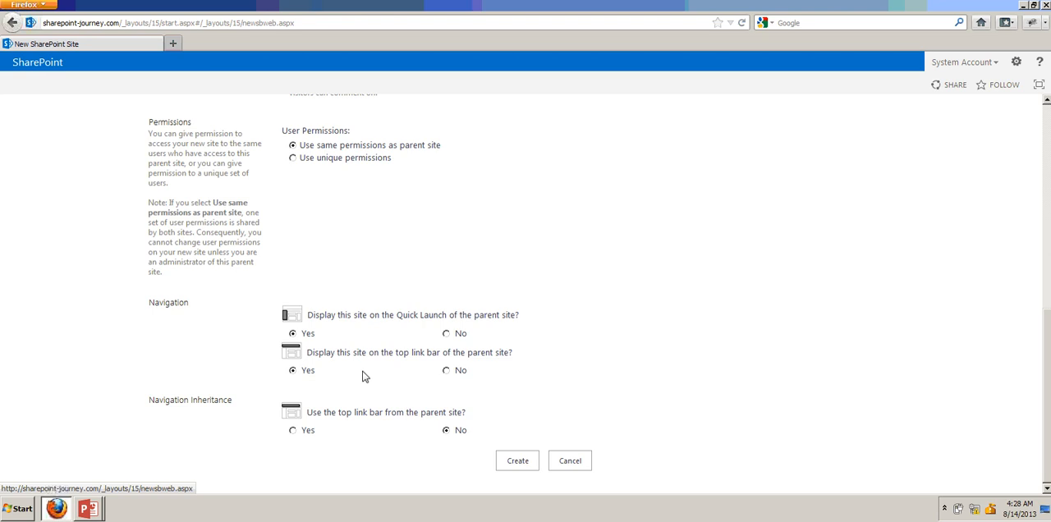
pyautogui.moveTo(369, 443)
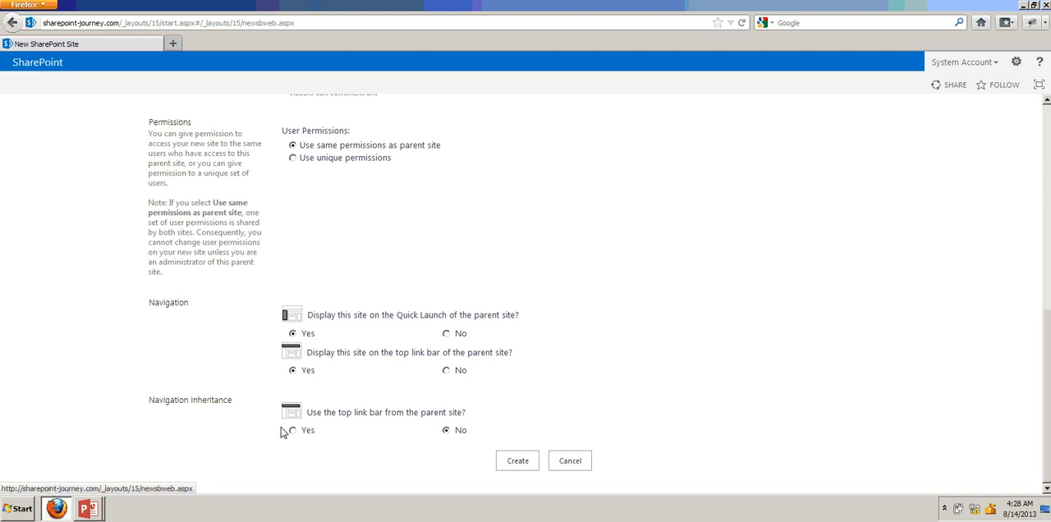
pyautogui.click(293, 431)
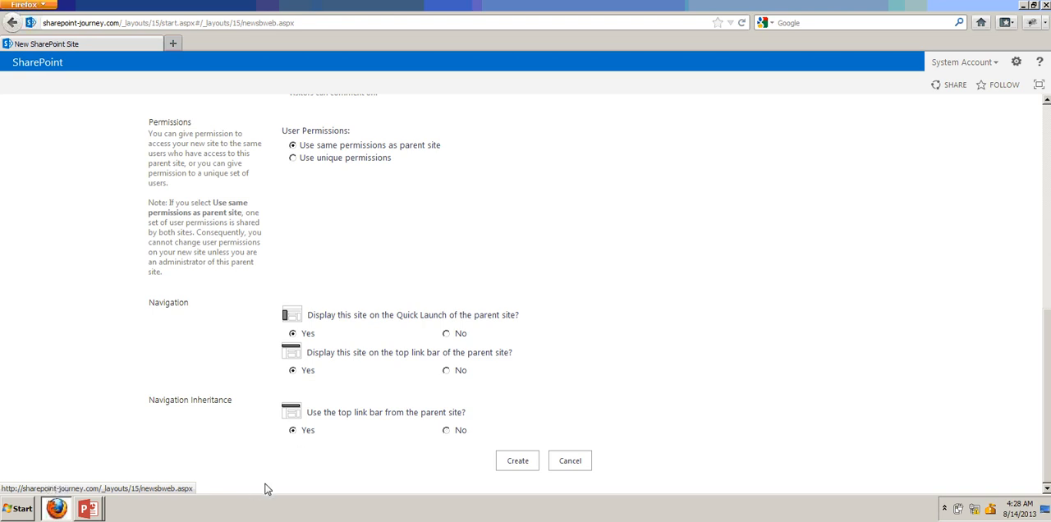
pyautogui.moveTo(274, 480)
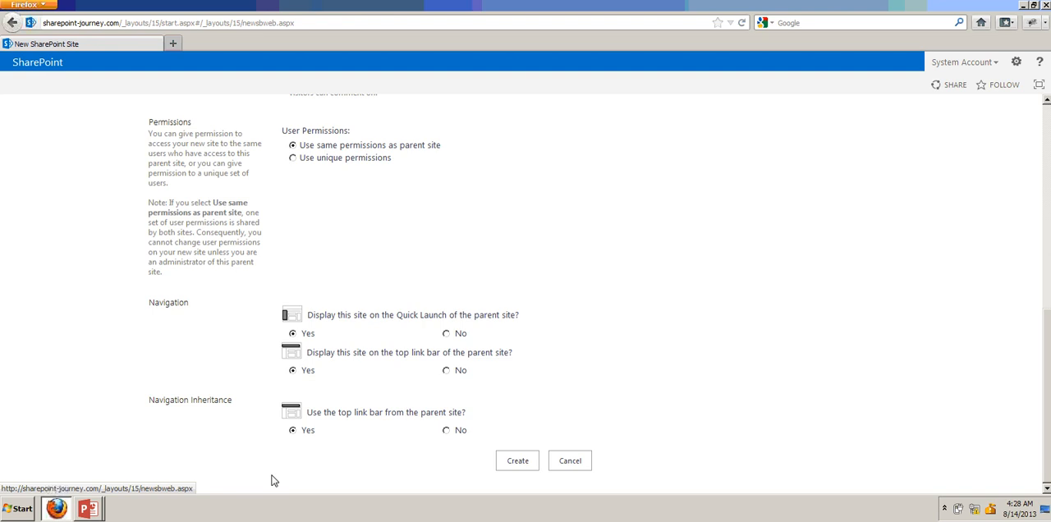
pyautogui.moveTo(1024, 353)
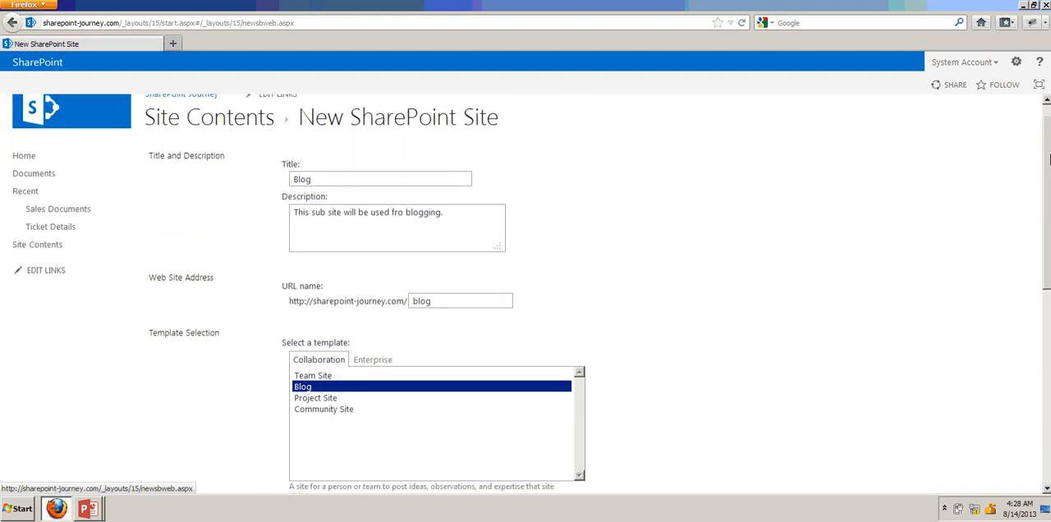
pyautogui.scroll(-3)
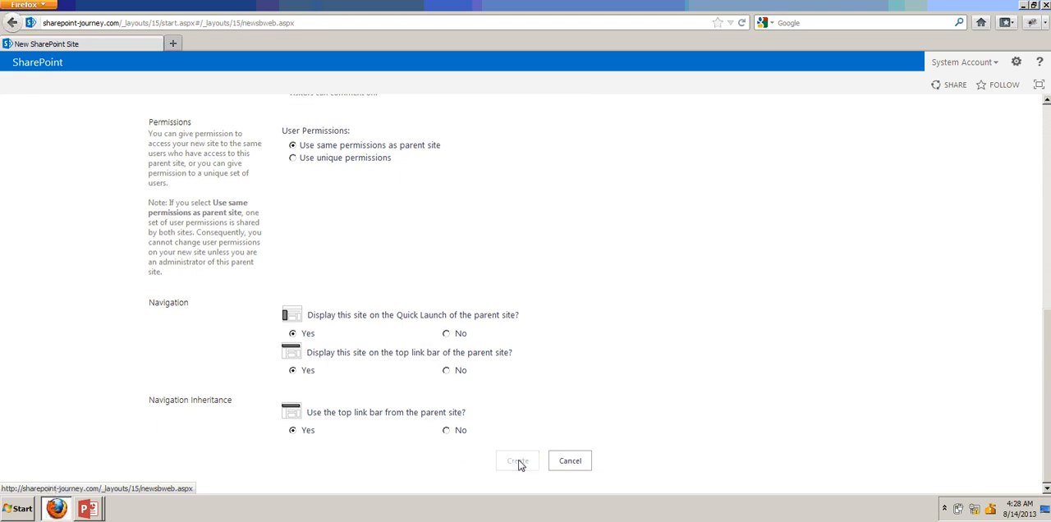
# Create the Blog subsite and wait until its home page with the welcome post loads.
pyautogui.click(515, 459)
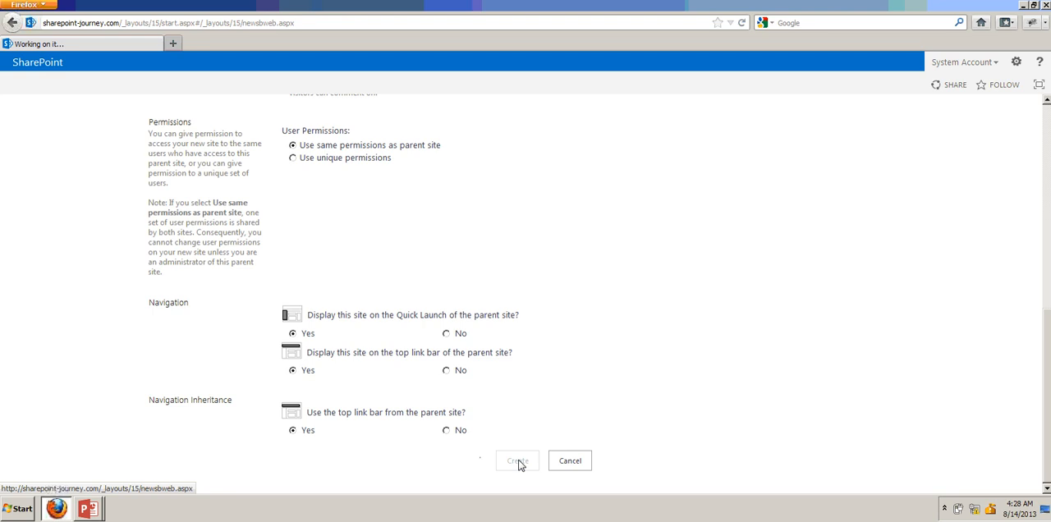
pyautogui.click(515, 459)
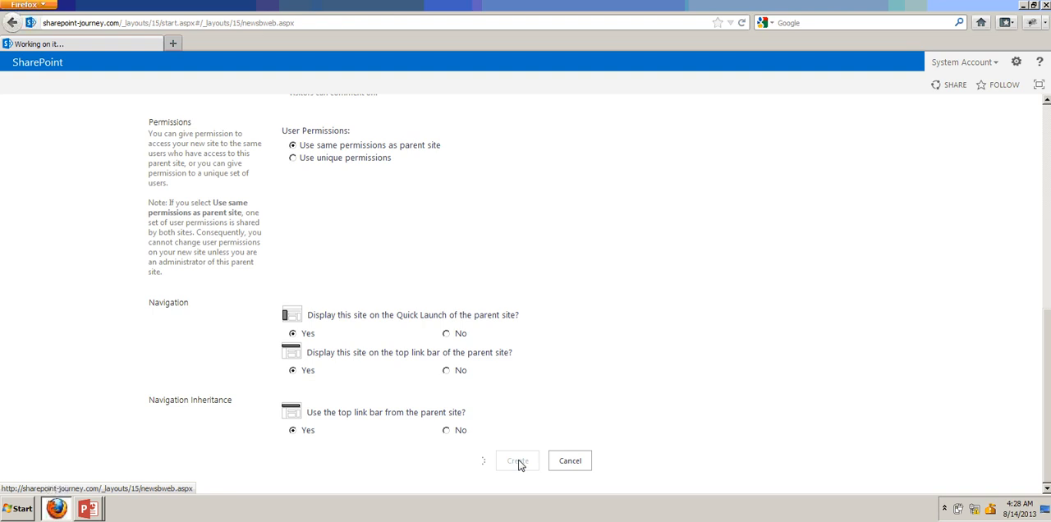
pyautogui.click(516, 460)
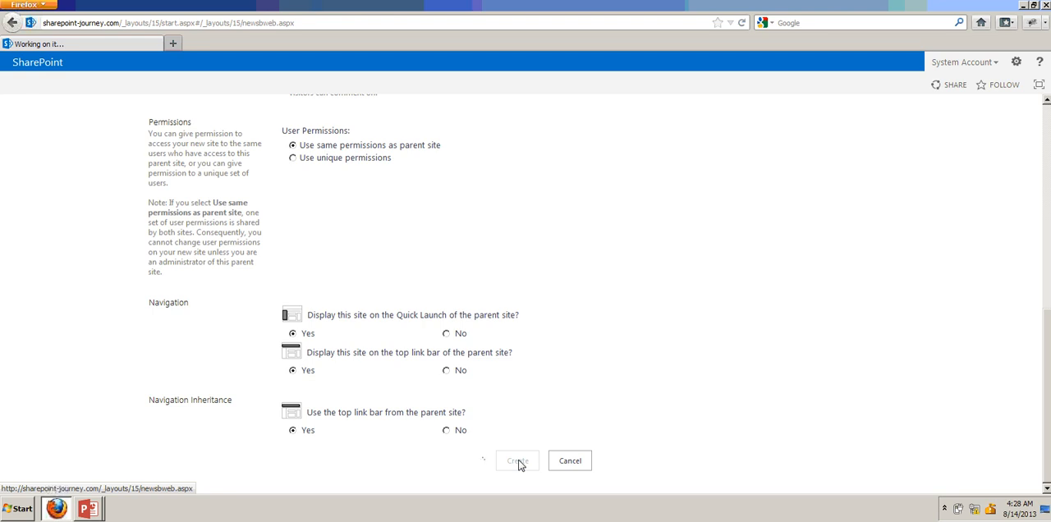
pyautogui.click(516, 459)
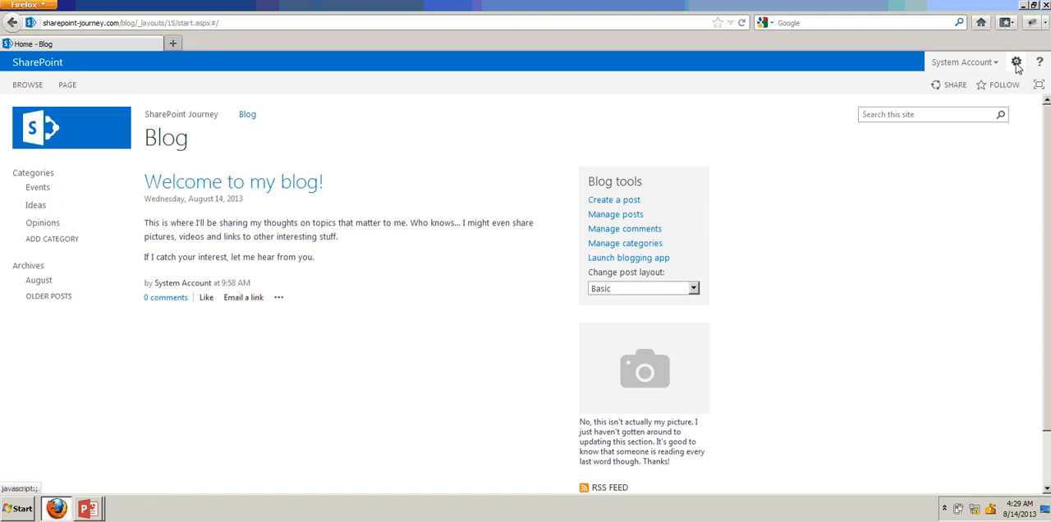
pyautogui.click(1014, 62)
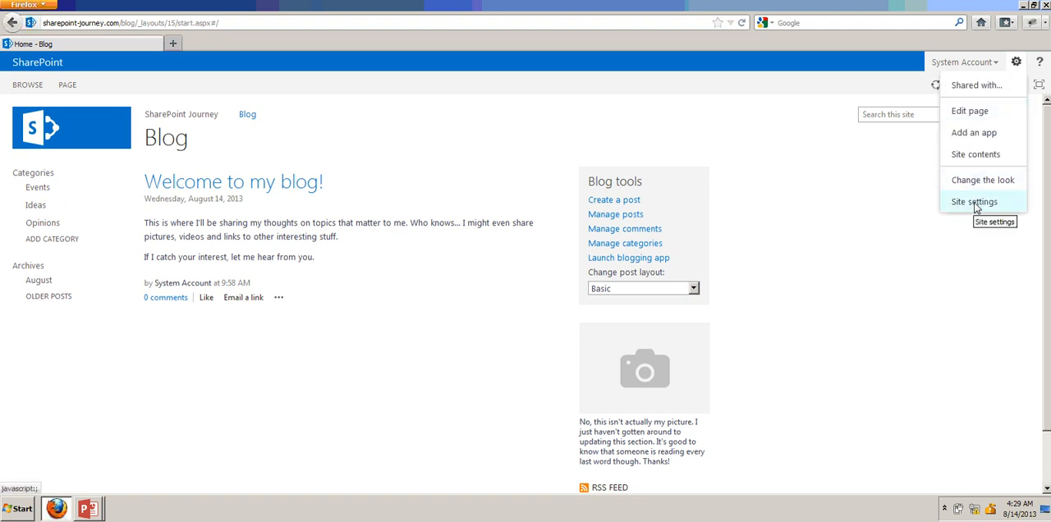
pyautogui.click(975, 202)
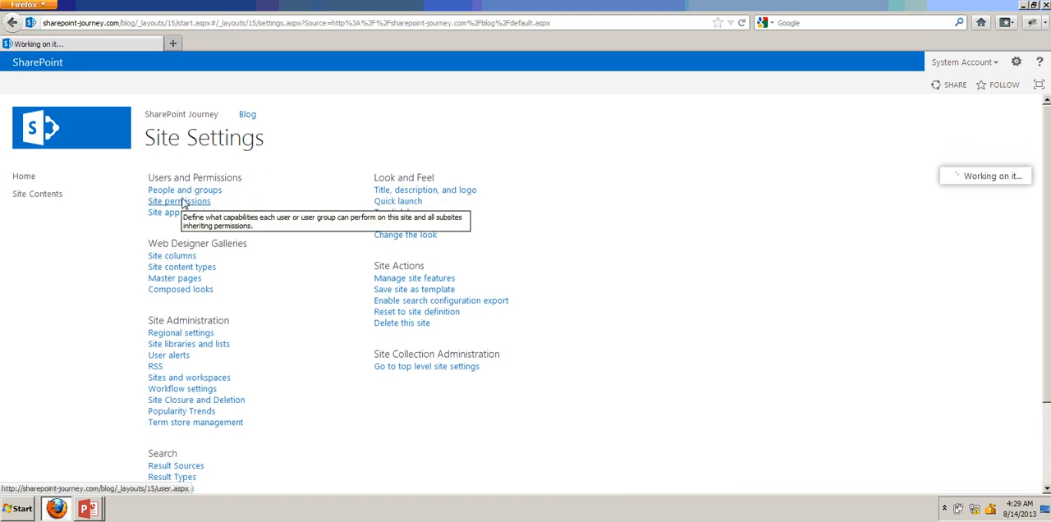
pyautogui.click(179, 202)
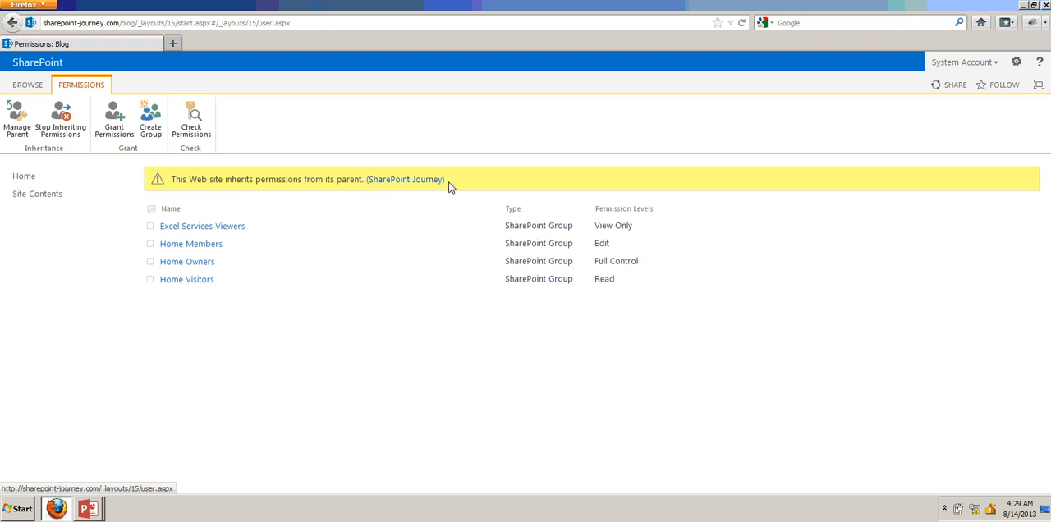
pyautogui.moveTo(384, 207)
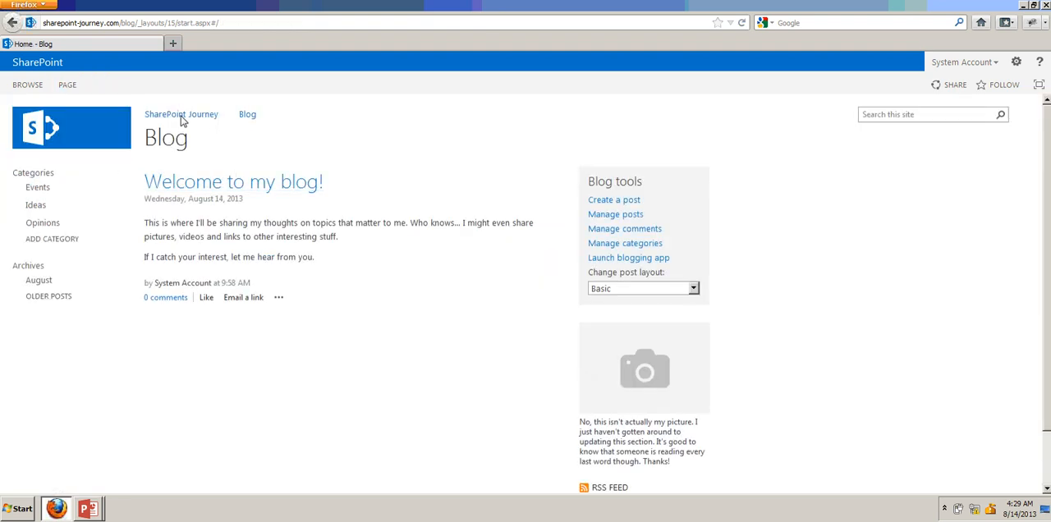
pyautogui.moveTo(181, 115)
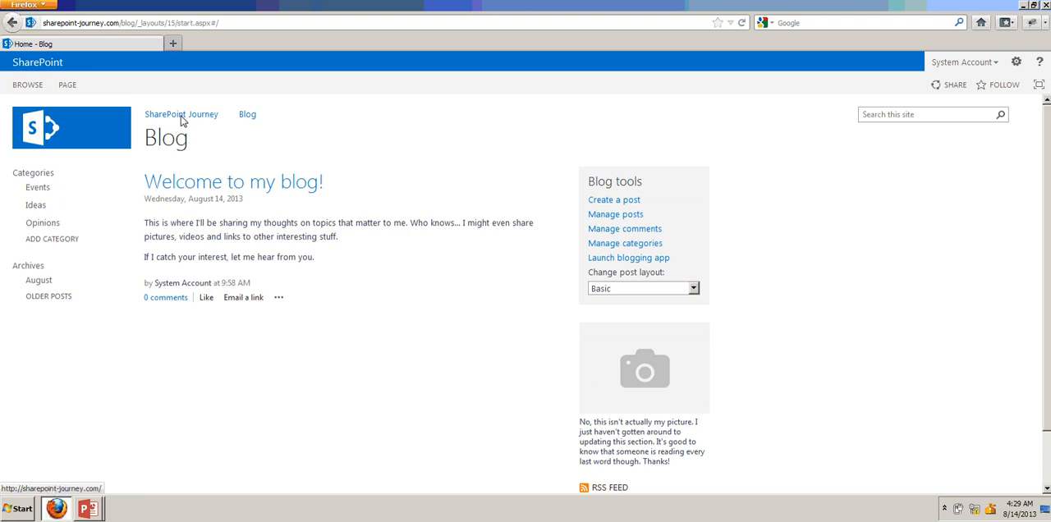
# Return to the SharePoint Journey root site showing Blog as a subsite, then bring the slide show forward.
pyautogui.click(181, 115)
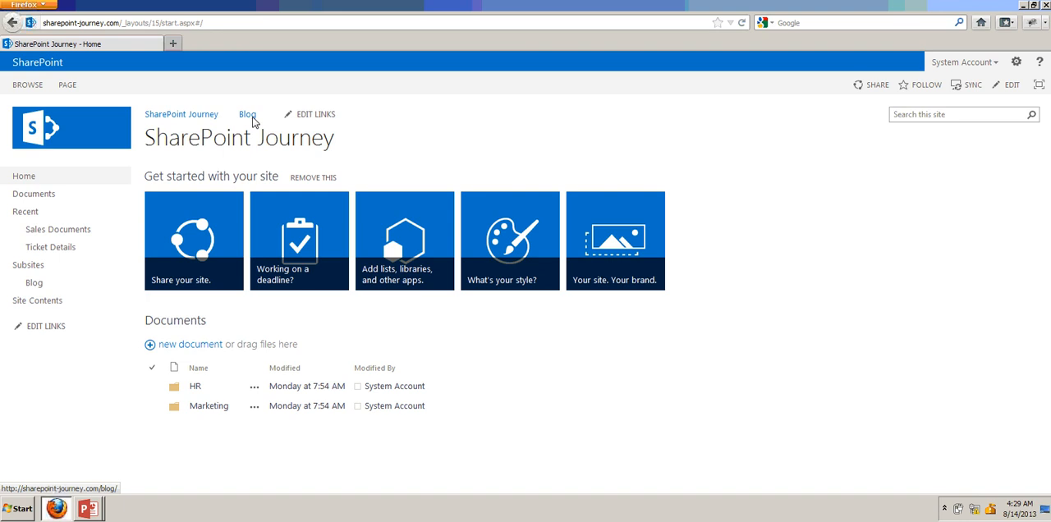
pyautogui.moveTo(27, 264)
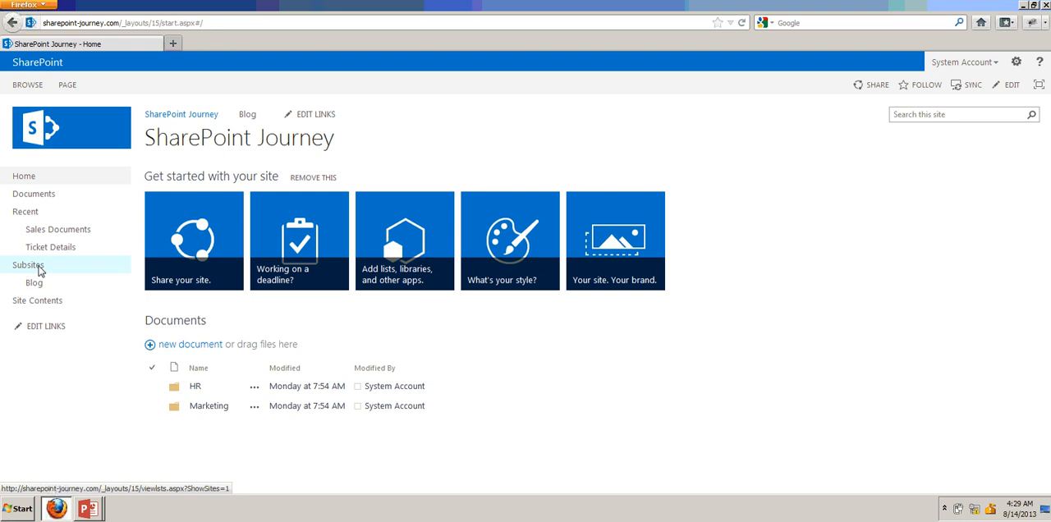
pyautogui.moveTo(34, 282)
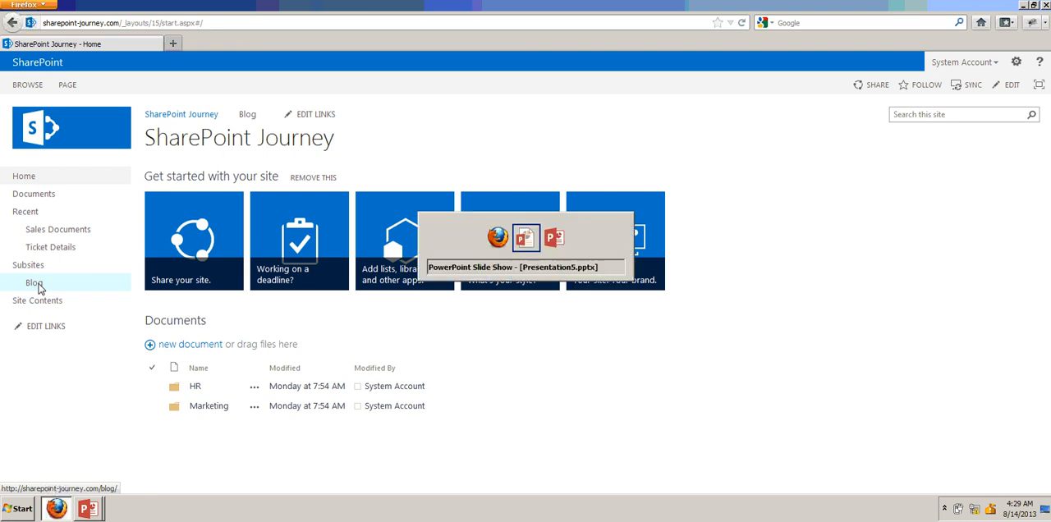
pyautogui.click(526, 238)
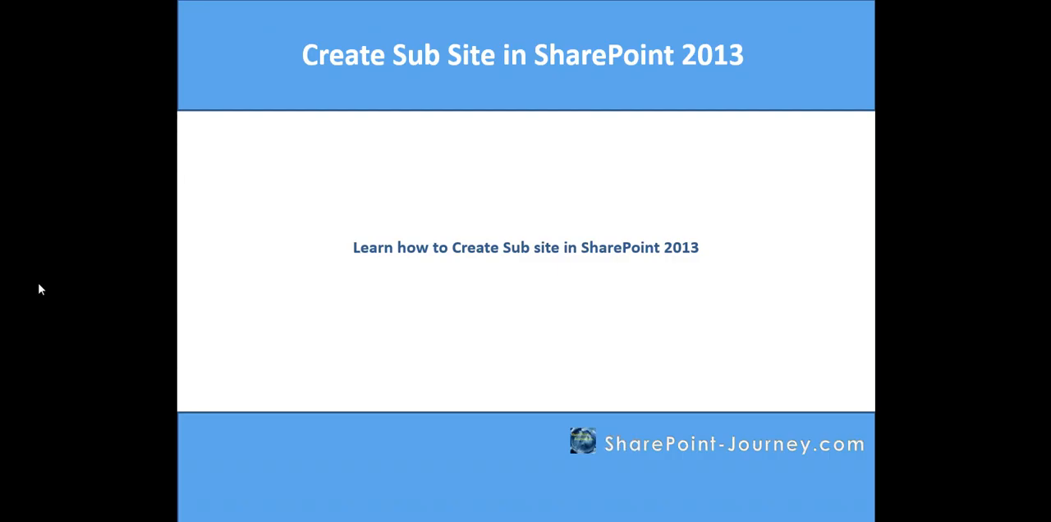